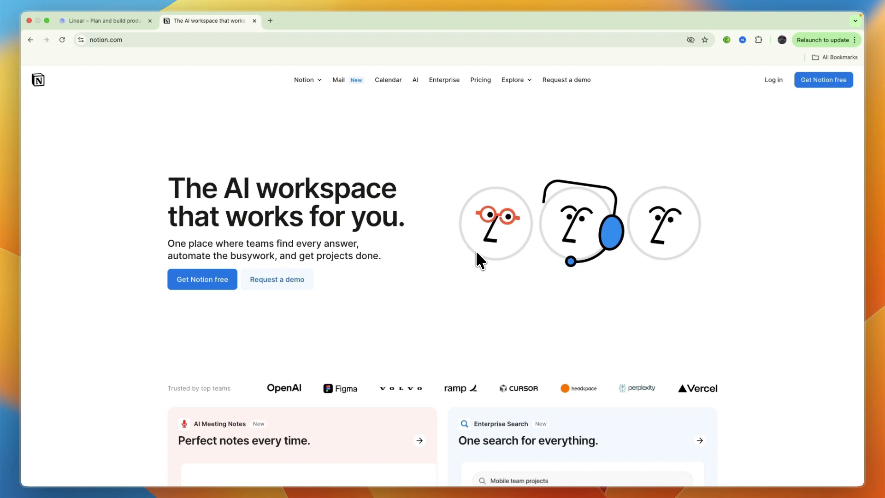
{"action": "mouse_move", "coordinate": [497, 258]}
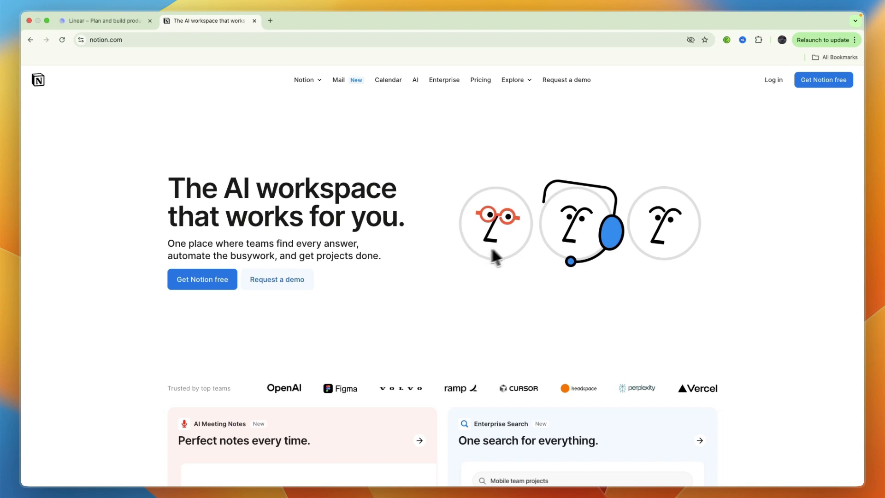
Scroll the Notion homepage down to the AI Meeting Notes, Enterprise Search and Projects cards.
{"action": "scroll", "scroll_direction": "down", "scroll_amount": 3}
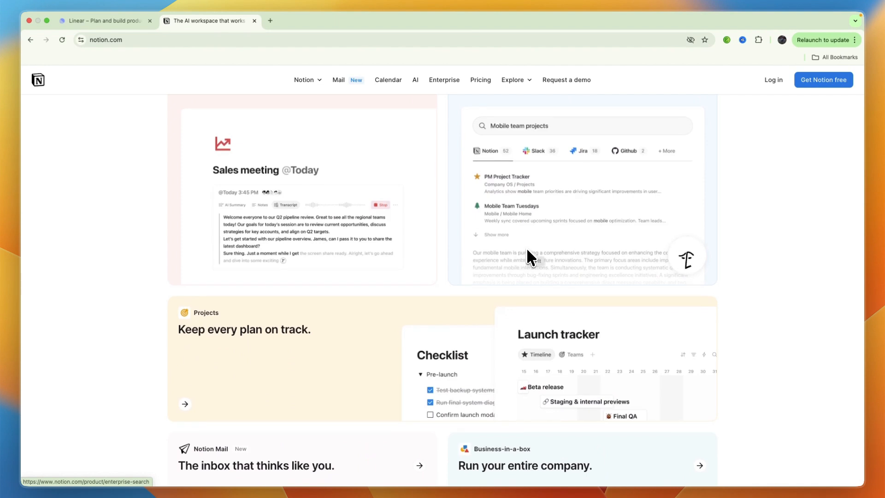
Switch to the Linear tab and briefly highlight 'building products' in the headline.
{"action": "left_click", "coordinate": [104, 21]}
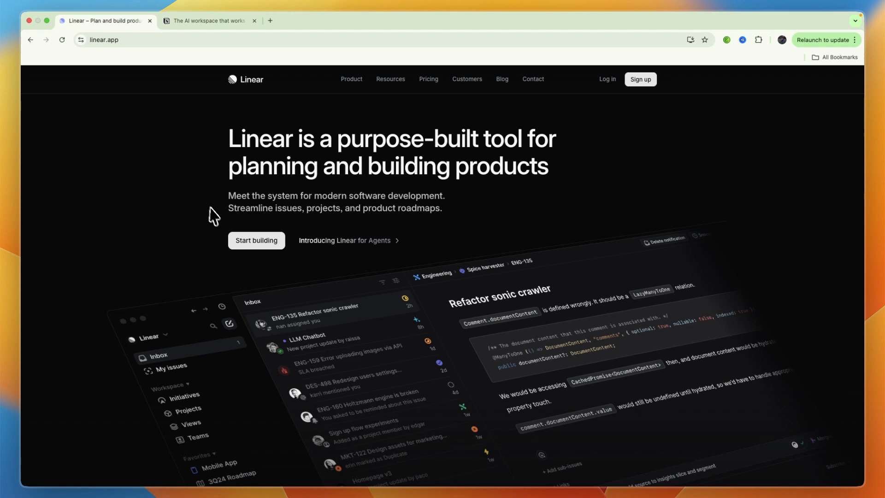
{"action": "mouse_move", "coordinate": [218, 226]}
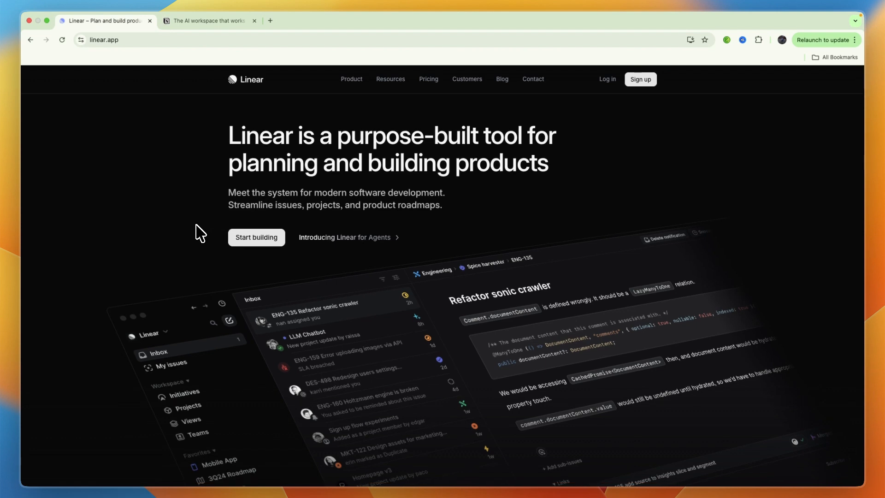
{"action": "left_click_drag", "start_coordinate": [367, 165], "coordinate": [545, 165]}
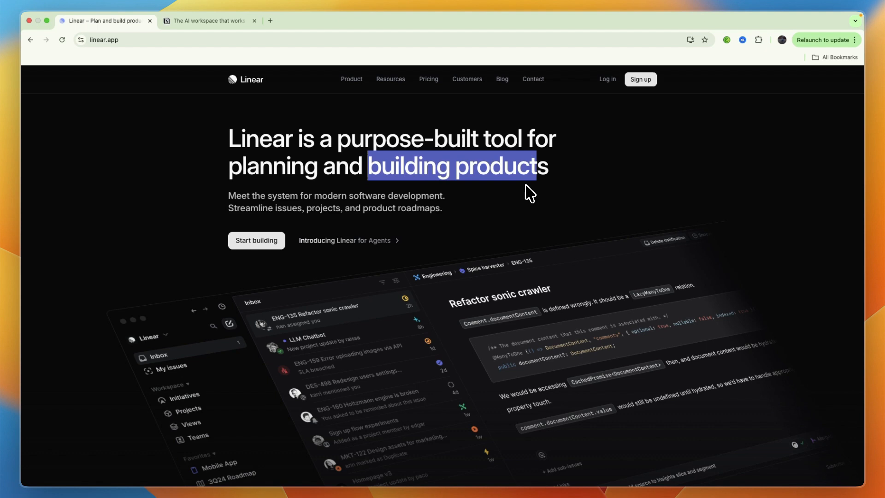
{"action": "left_click", "coordinate": [469, 231]}
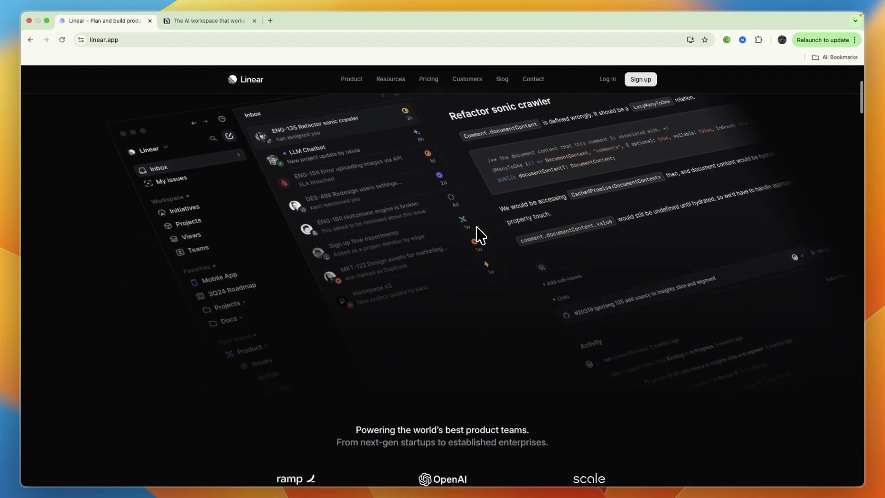
Scroll down to the customer logos and reveal Linear's Product feature list.
{"action": "scroll", "scroll_direction": "down", "scroll_amount": 3}
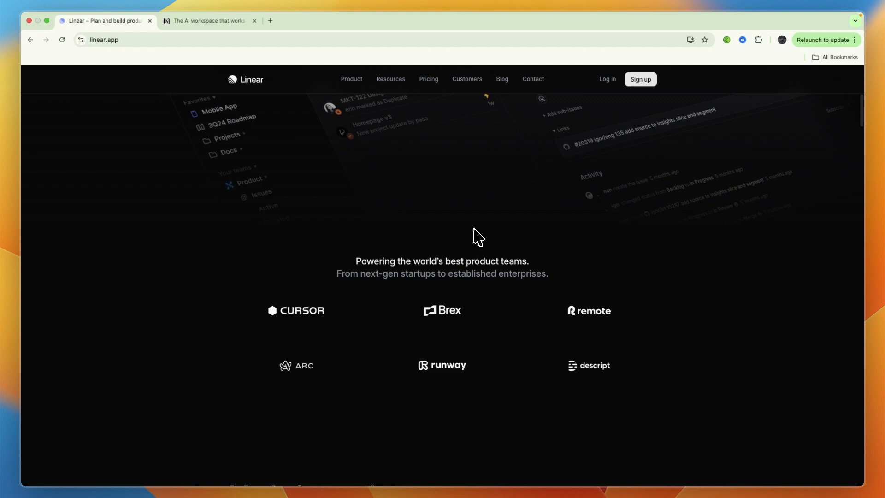
{"action": "left_click", "coordinate": [351, 79]}
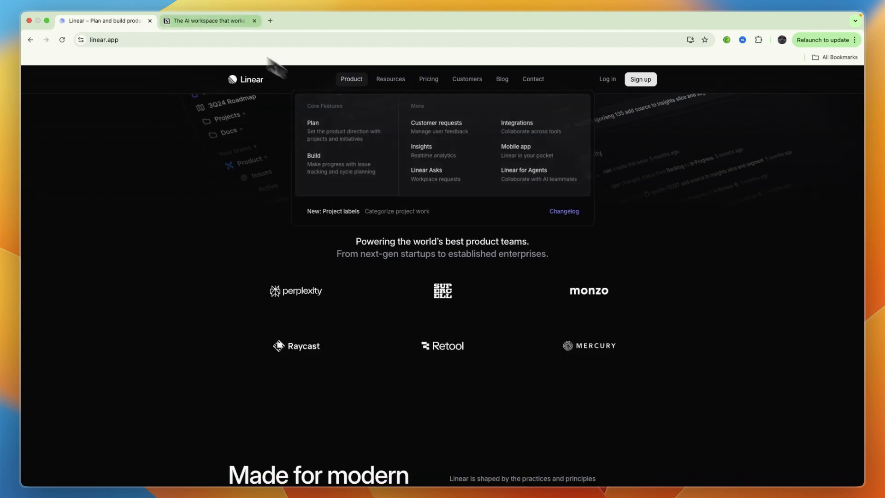
{"action": "left_click", "coordinate": [210, 21]}
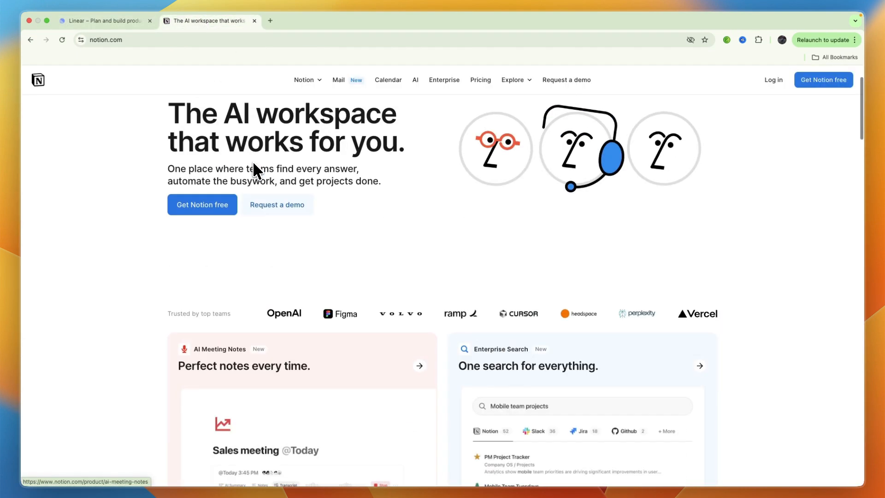
{"action": "left_click", "coordinate": [303, 79]}
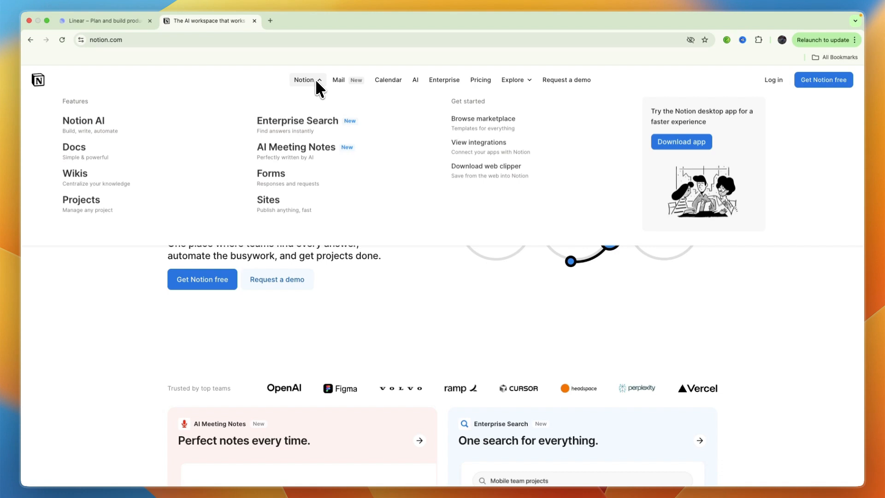
{"action": "mouse_move", "coordinate": [344, 105]}
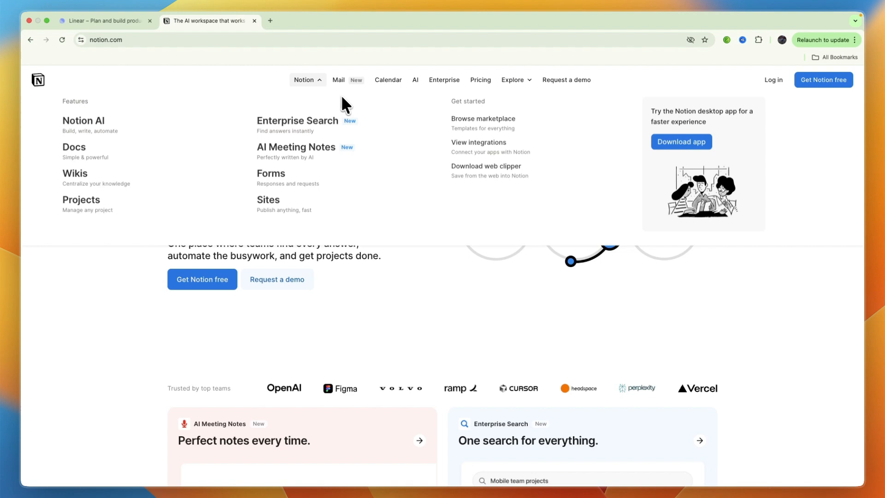
{"action": "mouse_move", "coordinate": [337, 107]}
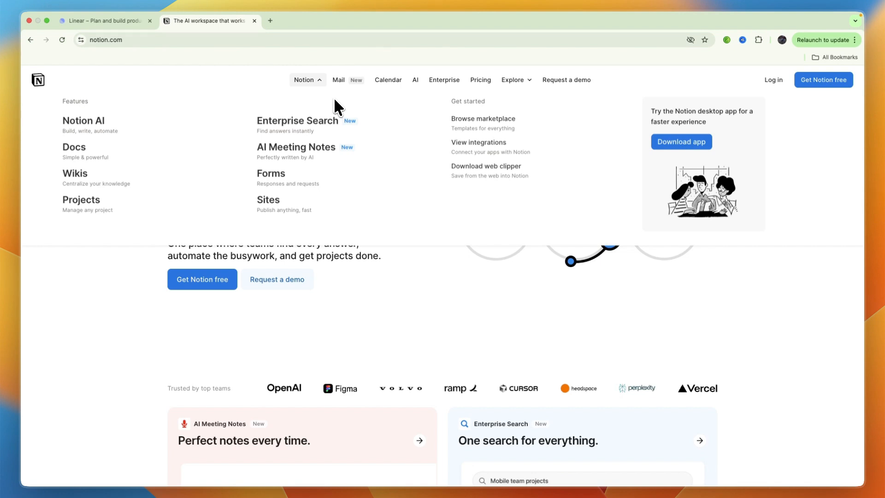
{"action": "mouse_move", "coordinate": [406, 130]}
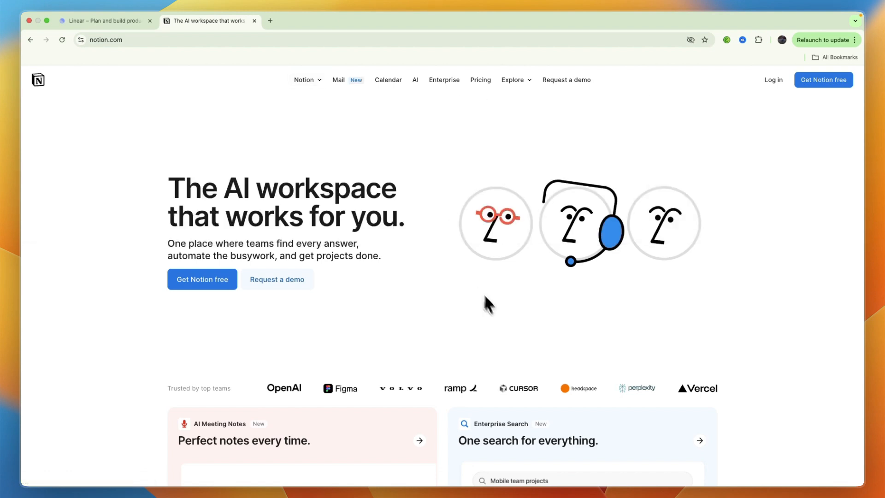
{"action": "scroll", "scroll_direction": "down", "scroll_amount": 3}
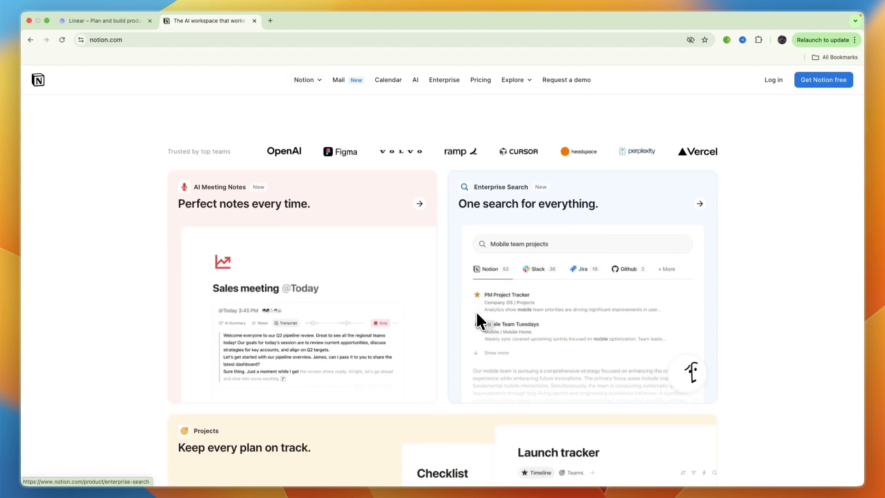
{"action": "left_click", "coordinate": [102, 22]}
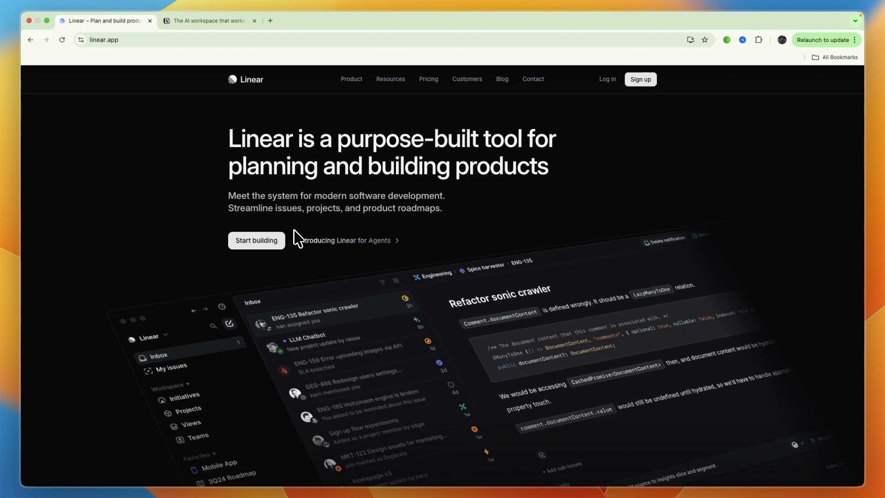
Scroll Linear's homepage down to the customer logos and 'Made for modern product teams' section.
{"action": "scroll", "scroll_direction": "down", "scroll_amount": 3}
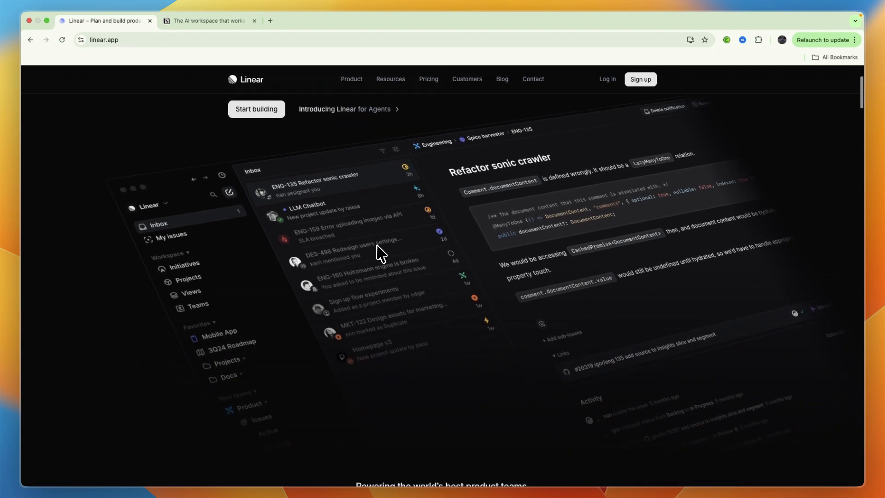
{"action": "scroll", "scroll_direction": "down", "scroll_amount": 3}
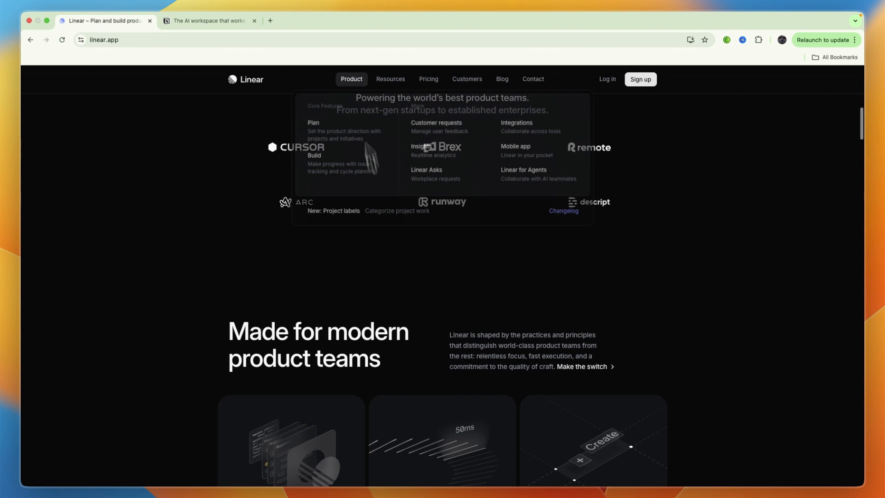
Return to the Notion tab and scroll past the feature cards to 'One space for every team'.
{"action": "left_click", "coordinate": [207, 22]}
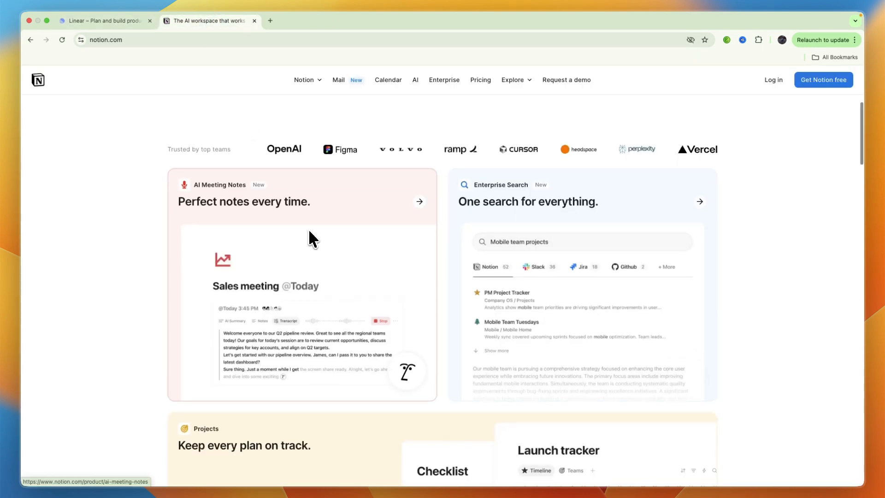
{"action": "scroll", "scroll_direction": "down", "scroll_amount": 3}
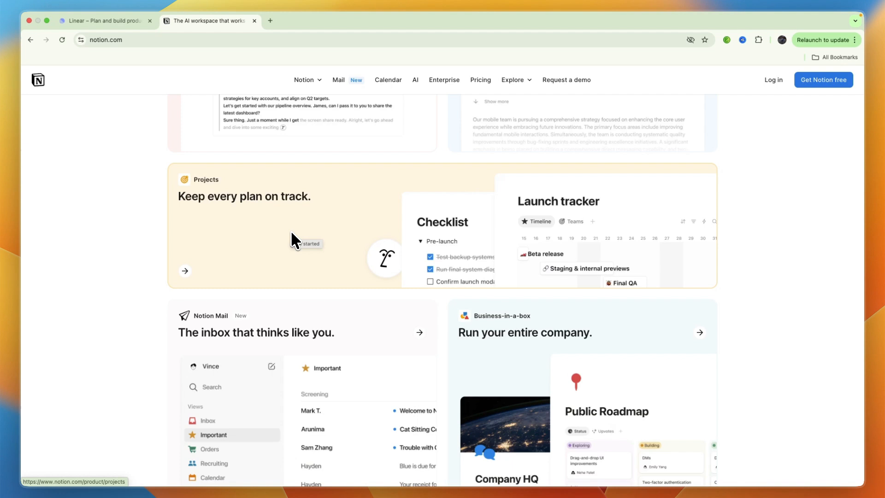
{"action": "scroll", "scroll_direction": "down", "scroll_amount": 3}
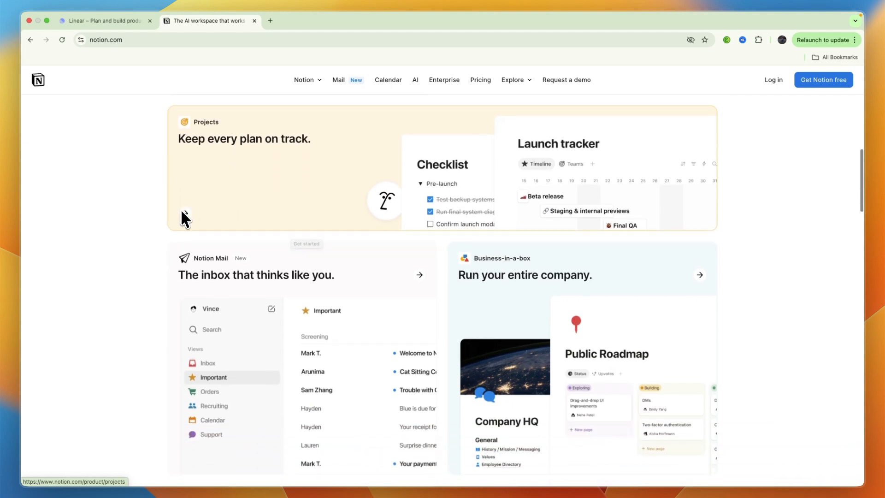
{"action": "scroll", "scroll_direction": "down", "scroll_amount": 3}
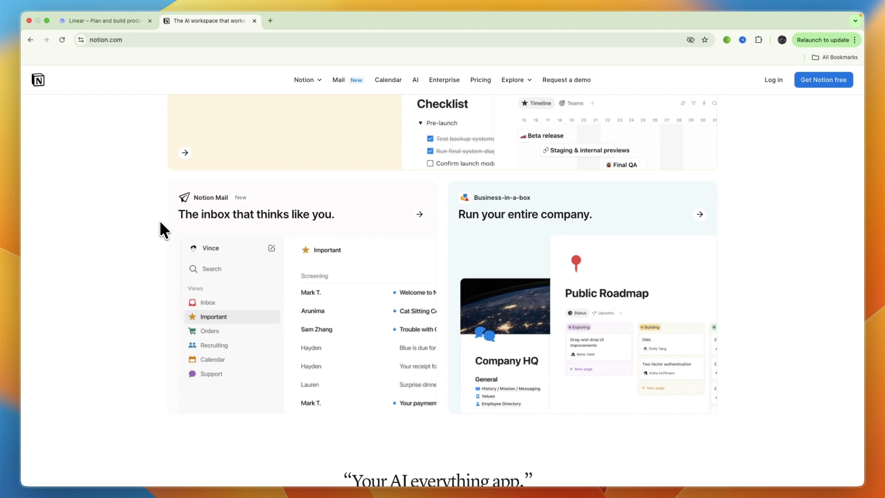
{"action": "scroll", "scroll_direction": "down", "scroll_amount": 3}
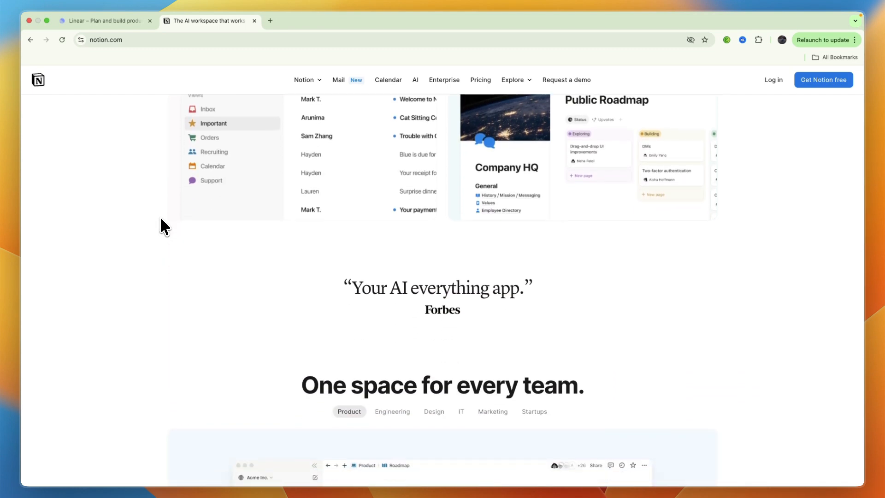
{"action": "scroll", "scroll_direction": "down", "scroll_amount": 3}
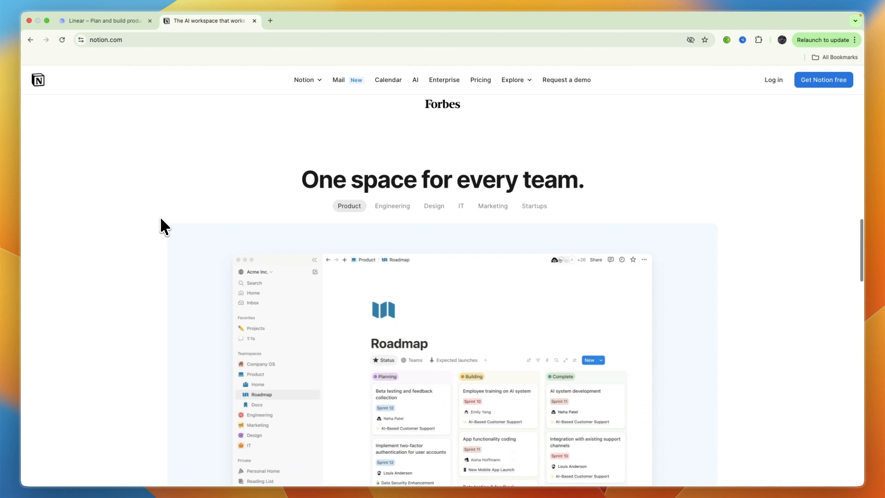
{"action": "scroll", "scroll_direction": "down", "scroll_amount": 3}
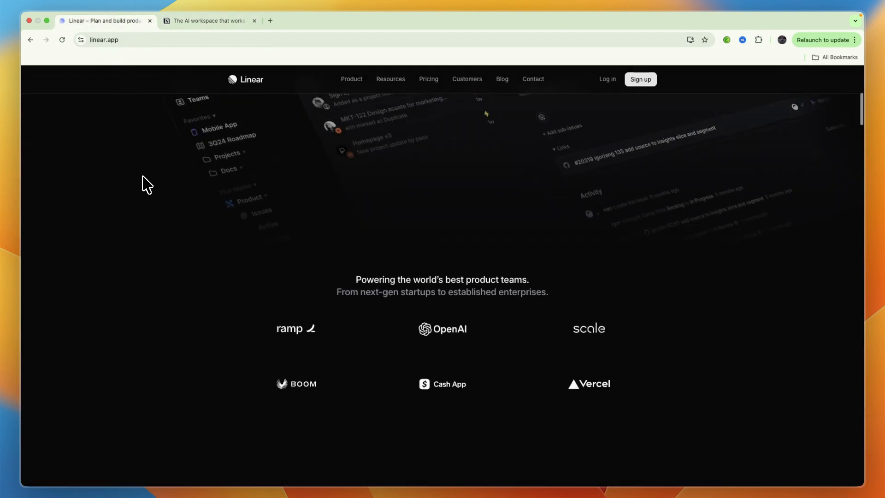
Scroll Linear's homepage back up to its planning and building products headline.
{"action": "scroll", "scroll_direction": "up", "scroll_amount": 3}
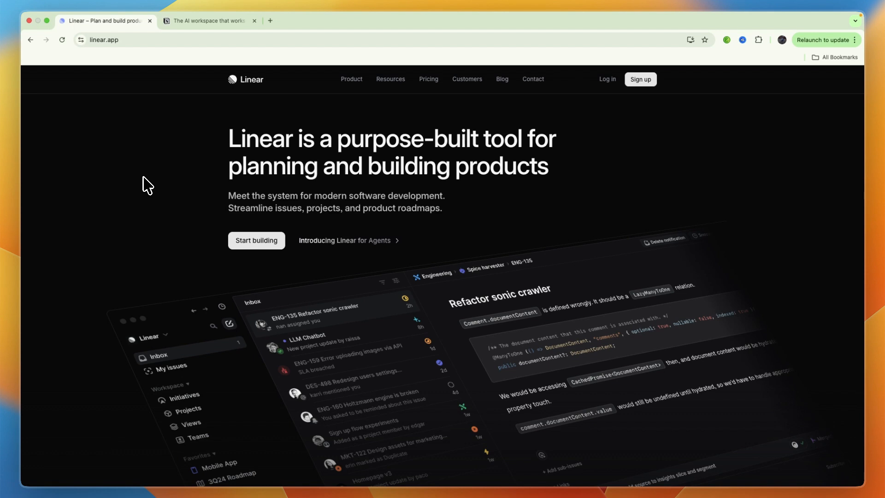
{"action": "mouse_move", "coordinate": [359, 120]}
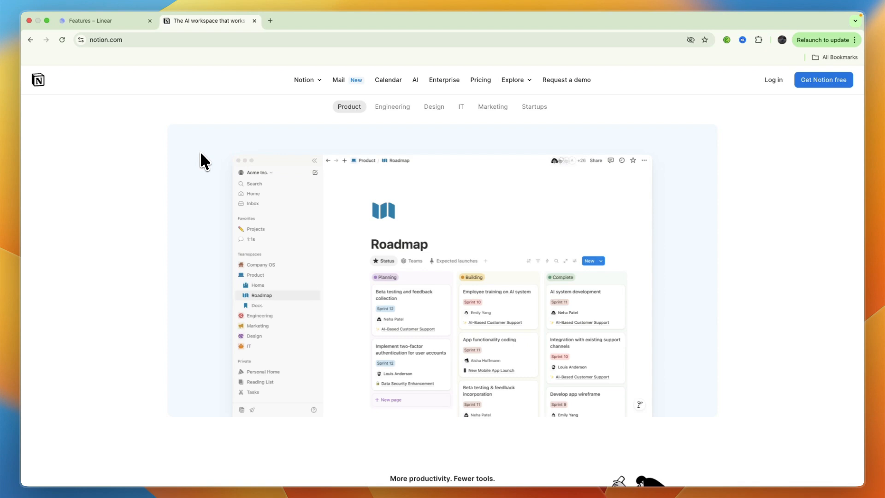
{"action": "mouse_move", "coordinate": [109, 39]}
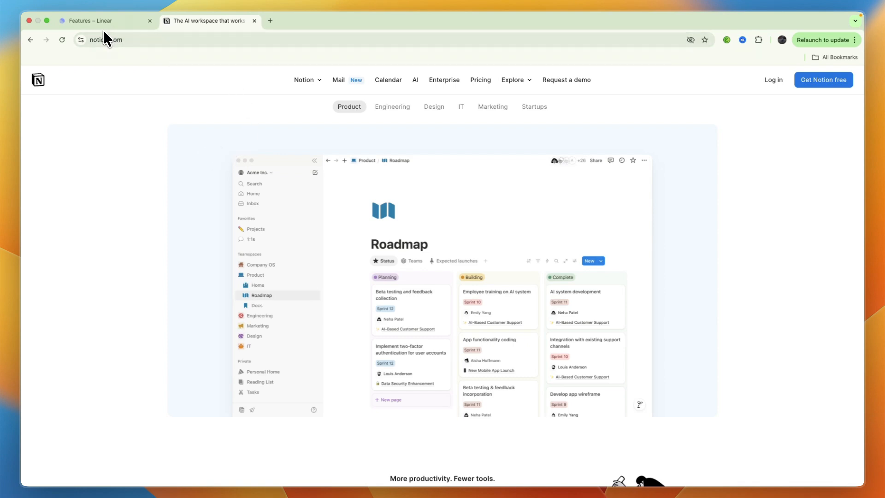
Review Linear's Features page from top to its closing sections and back up.
{"action": "left_click", "coordinate": [104, 21]}
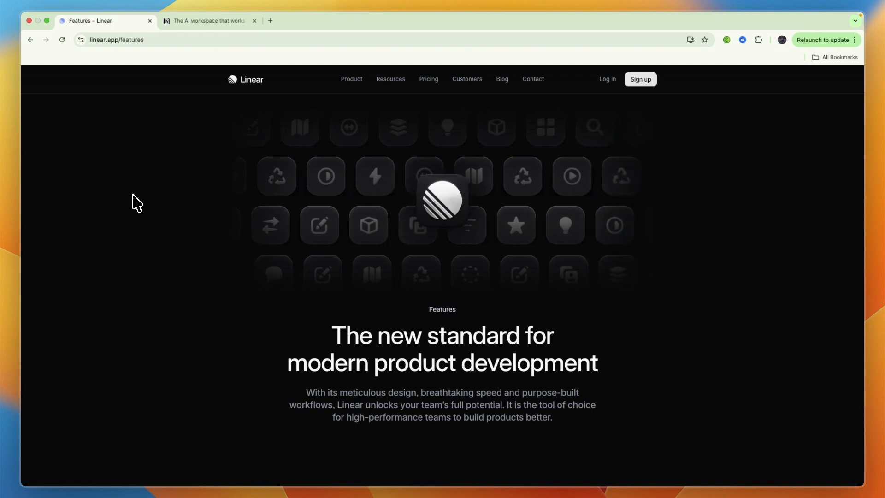
{"action": "scroll", "scroll_direction": "down", "scroll_amount": 3}
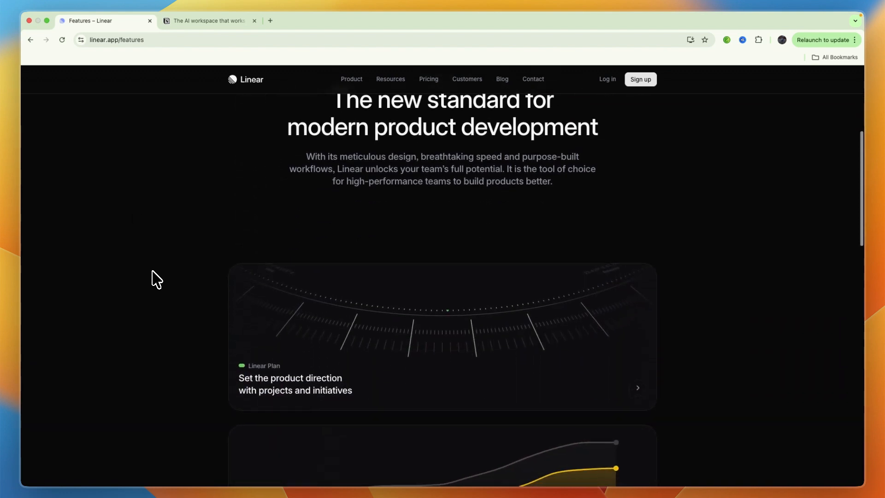
{"action": "scroll", "scroll_direction": "down", "scroll_amount": 3}
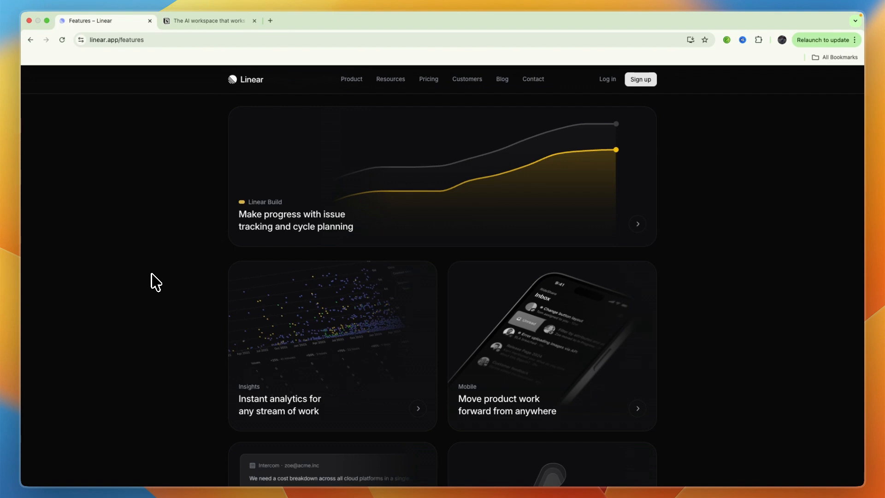
{"action": "scroll", "scroll_direction": "down", "scroll_amount": 3}
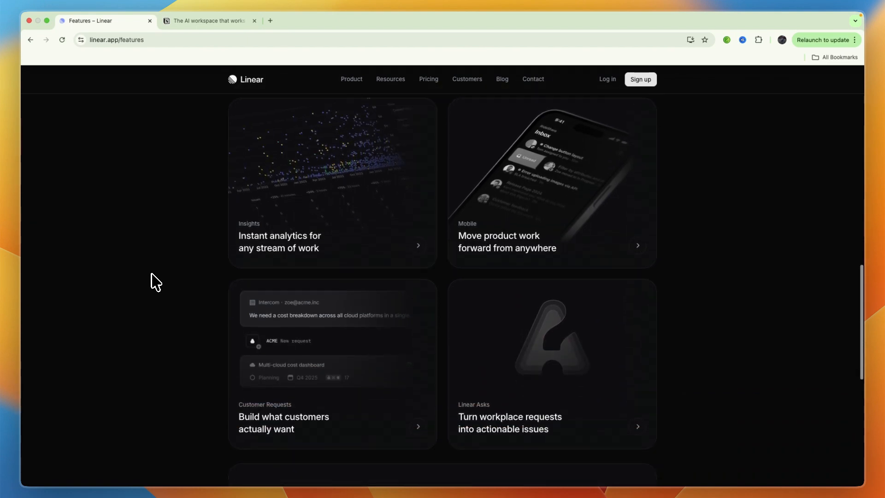
{"action": "scroll", "scroll_direction": "down", "scroll_amount": 3}
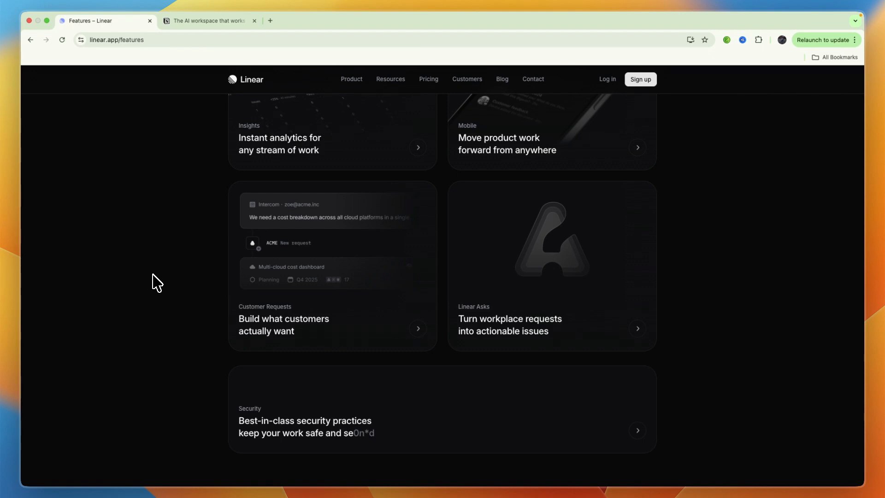
{"action": "mouse_move", "coordinate": [171, 273]}
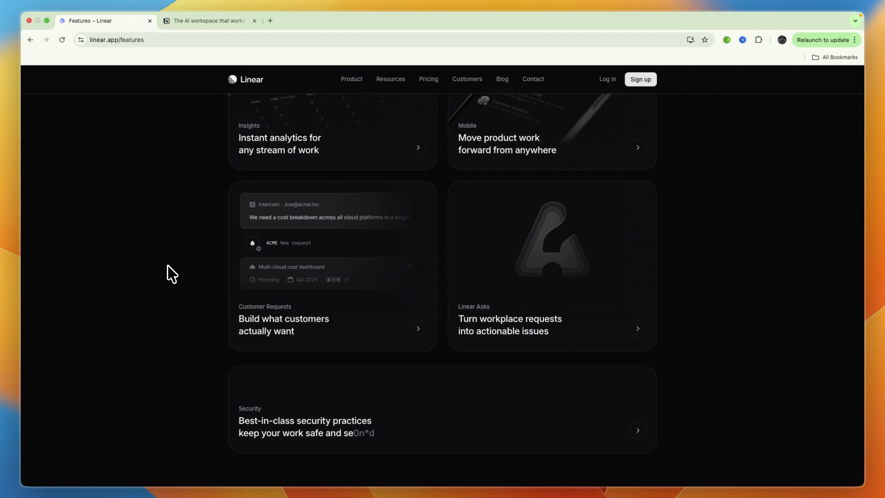
{"action": "scroll", "scroll_direction": "down", "scroll_amount": 3}
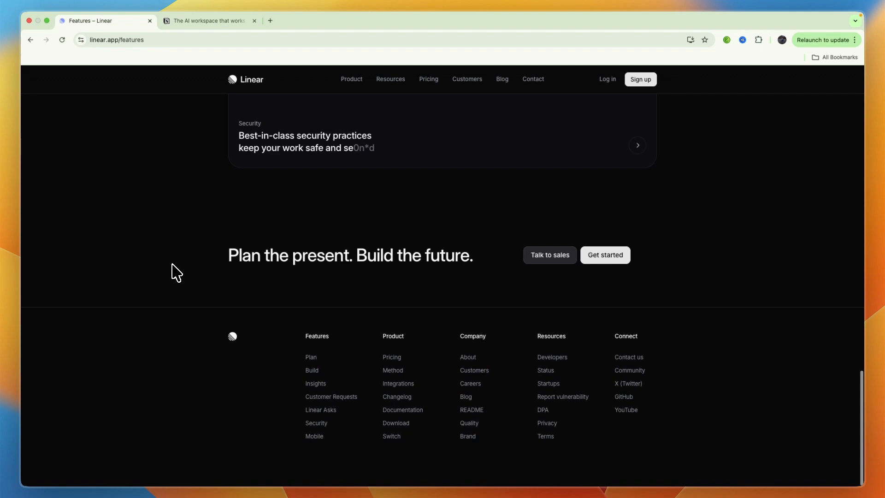
{"action": "scroll", "scroll_direction": "up", "scroll_amount": 3}
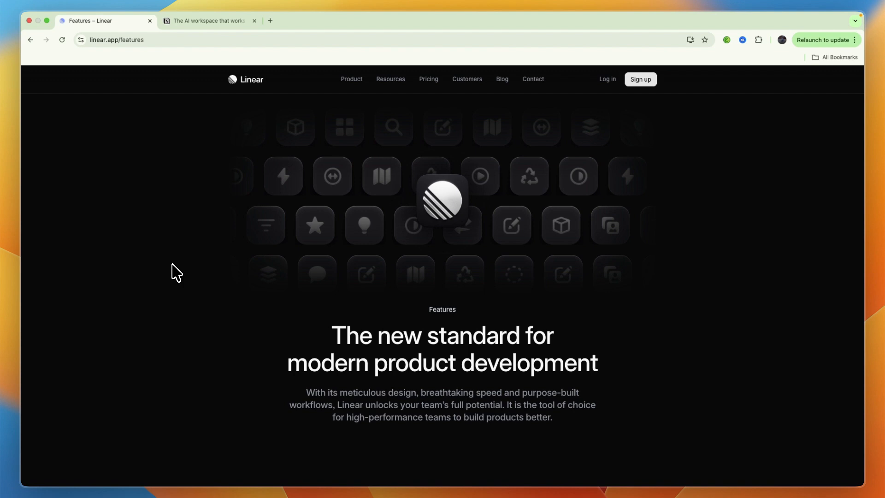
Glance at the Notion tab, then return the Linear tab to its homepage via the logo.
{"action": "left_click", "coordinate": [209, 22]}
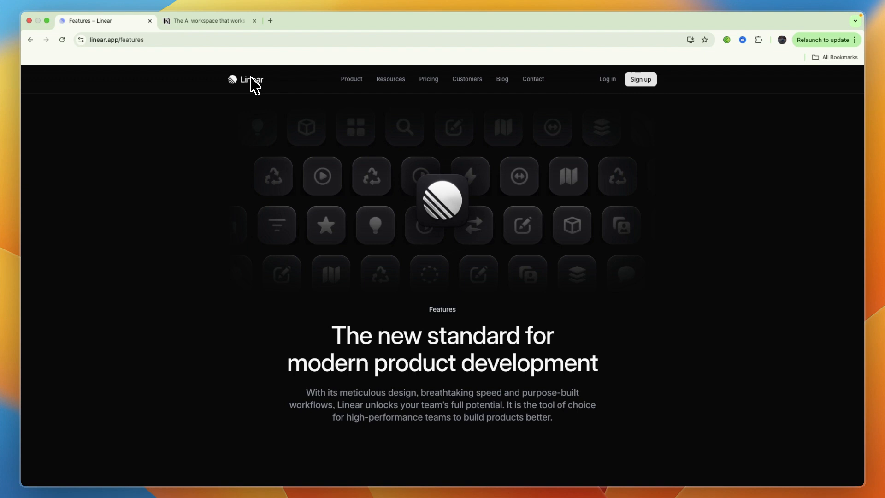
{"action": "left_click", "coordinate": [245, 79]}
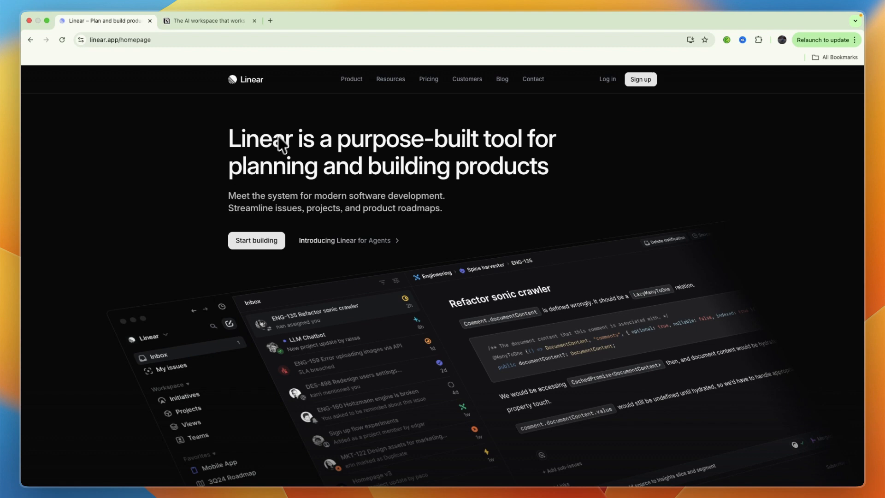
Bring the Notion tab forward, showing its Integrations page.
{"action": "left_click", "coordinate": [210, 21]}
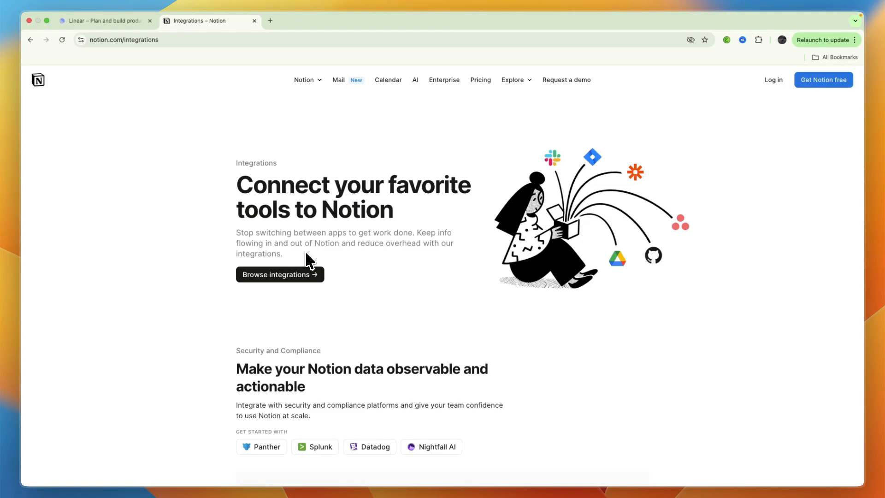
Scroll Notion's Integrations page past Security and Link Previews to Synced Databases.
{"action": "scroll", "scroll_direction": "down", "scroll_amount": 3}
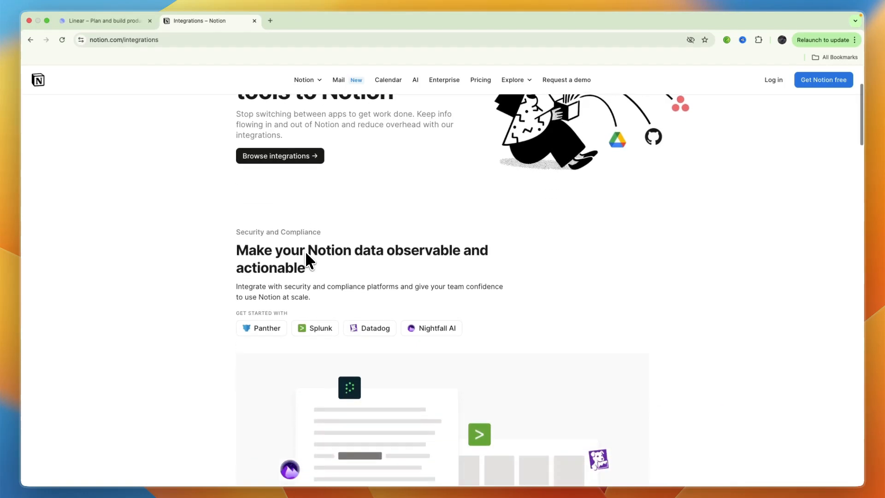
{"action": "scroll", "scroll_direction": "down", "scroll_amount": 3}
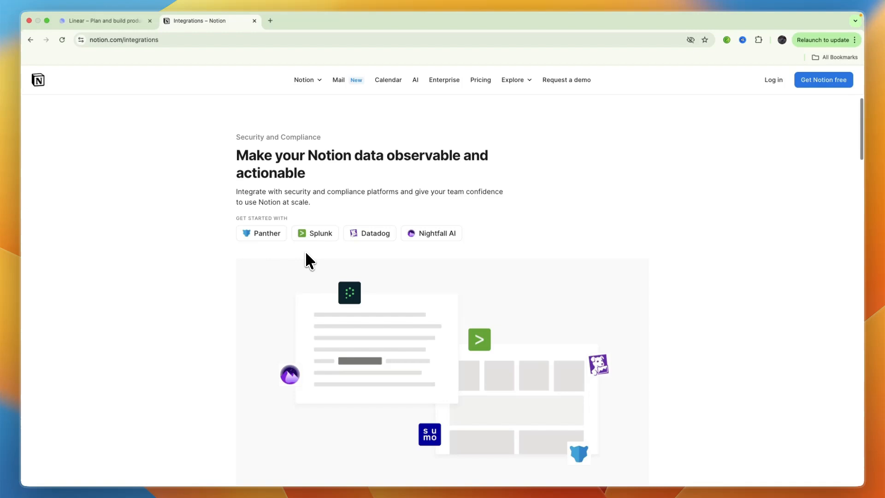
{"action": "scroll", "scroll_direction": "down", "scroll_amount": 3}
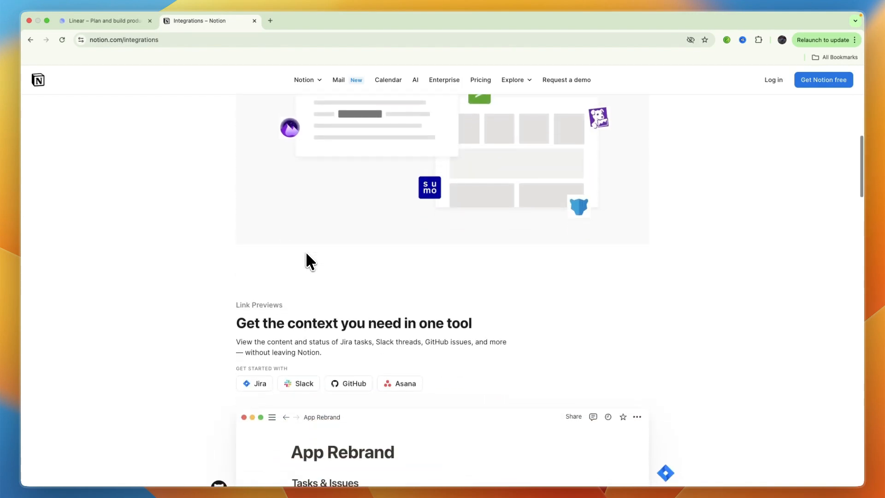
{"action": "scroll", "scroll_direction": "down", "scroll_amount": 3}
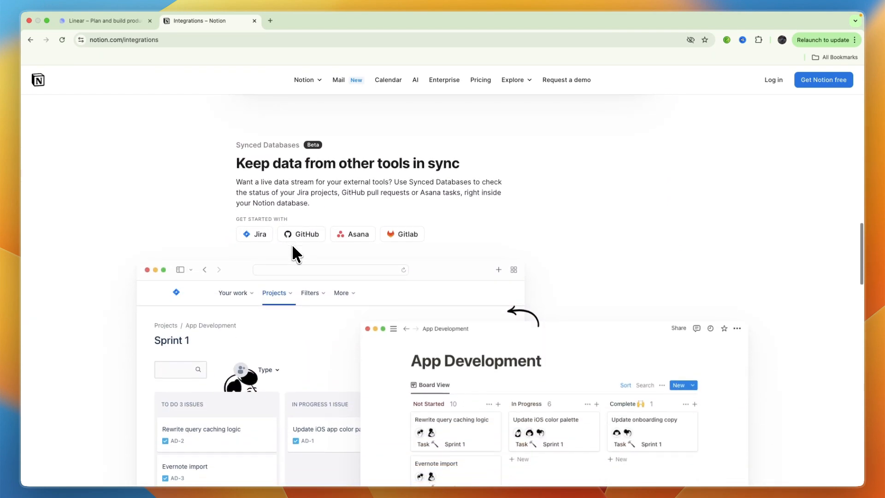
{"action": "scroll", "scroll_direction": "down", "scroll_amount": 3}
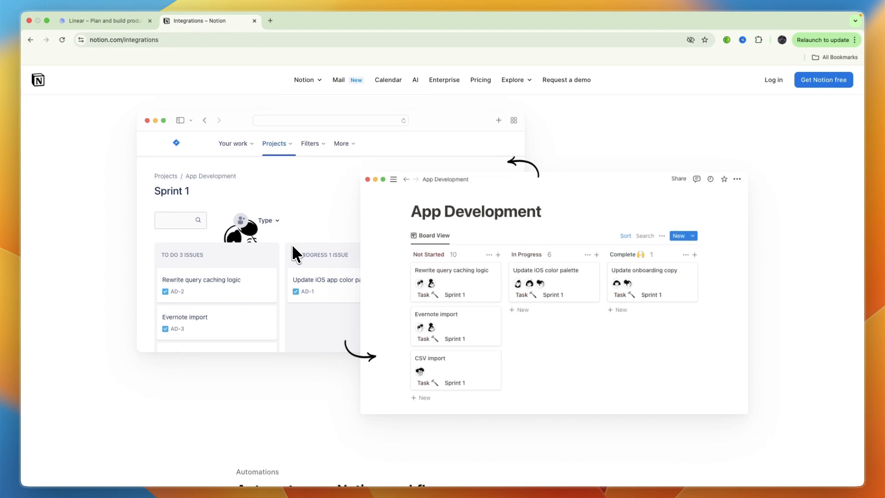
{"action": "mouse_move", "coordinate": [298, 248]}
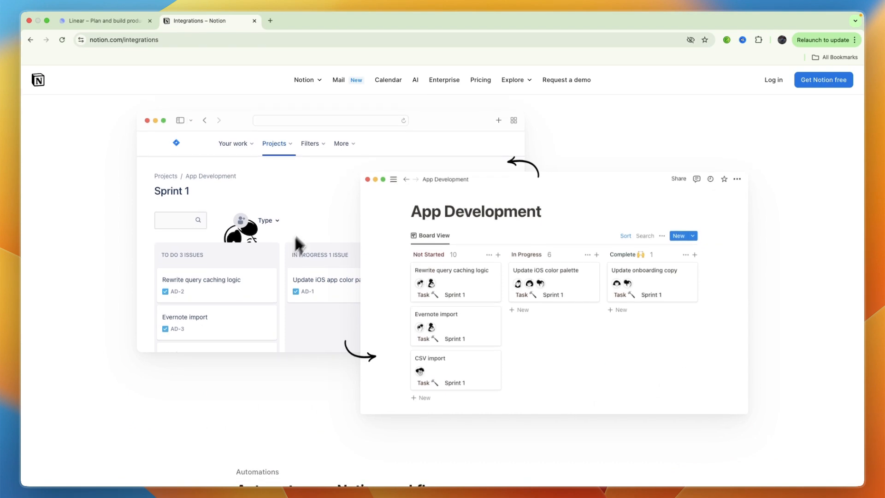
Review Linear's 'Made for modern product teams' section, then return to Notion's Integrations tab.
{"action": "left_click", "coordinate": [101, 21]}
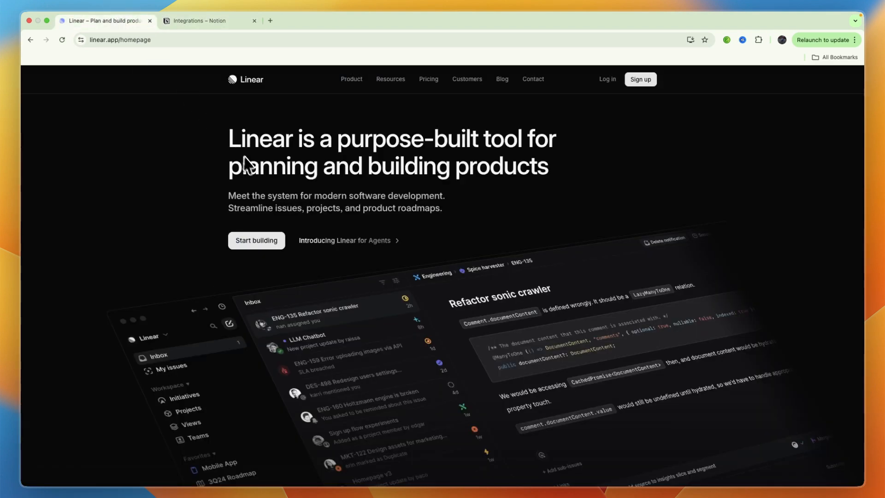
{"action": "mouse_move", "coordinate": [253, 174]}
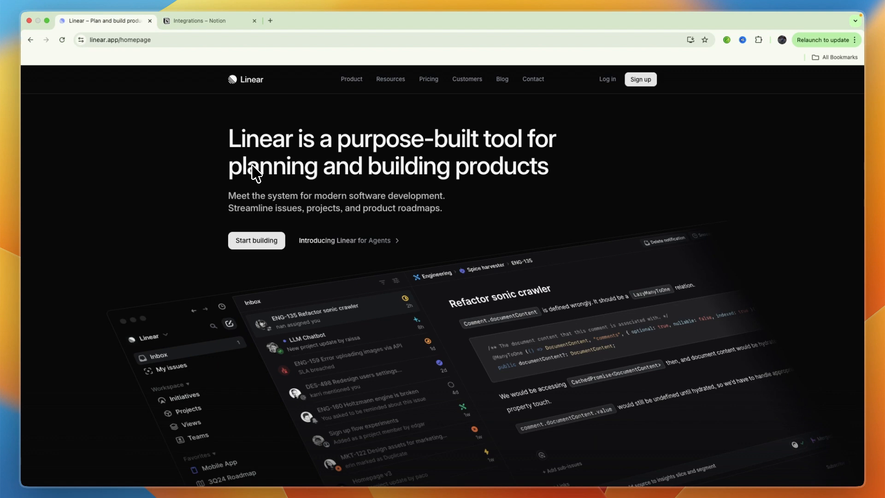
{"action": "scroll", "scroll_direction": "down", "scroll_amount": 3}
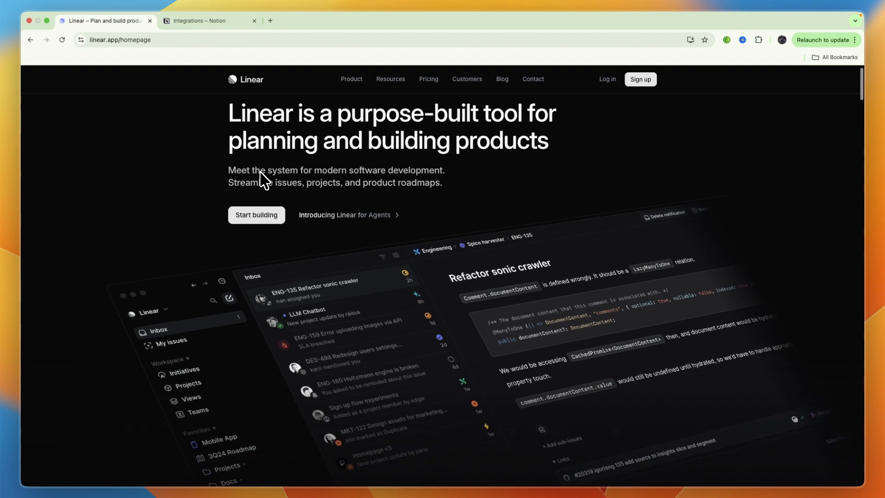
{"action": "scroll", "scroll_direction": "down", "scroll_amount": 3}
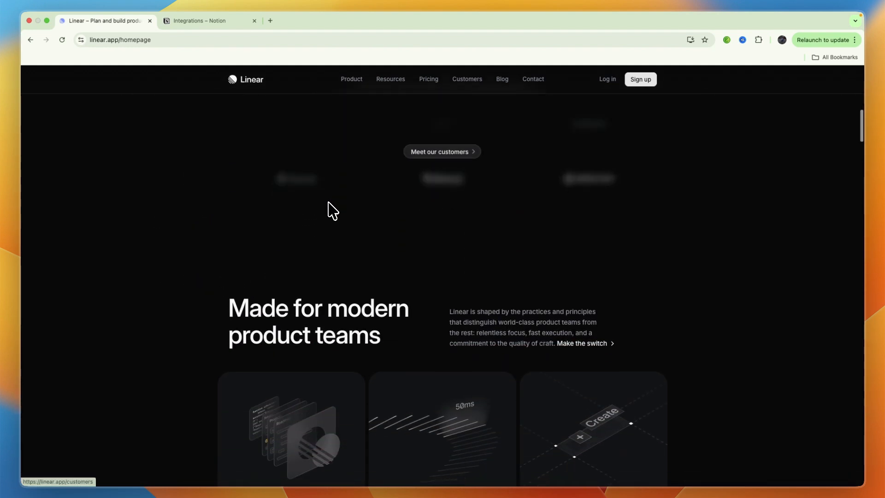
{"action": "left_click", "coordinate": [199, 21]}
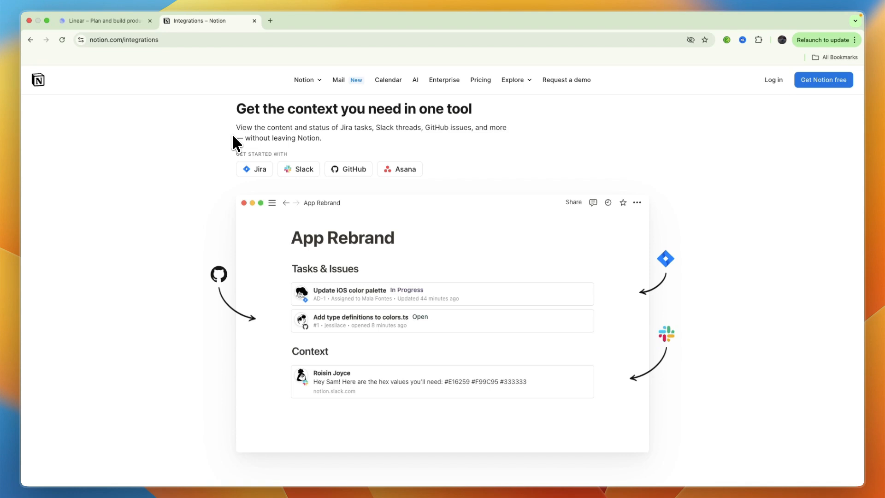
Take another look through Linear's homepage, then switch back to Notion's Integrations page.
{"action": "left_click", "coordinate": [104, 21]}
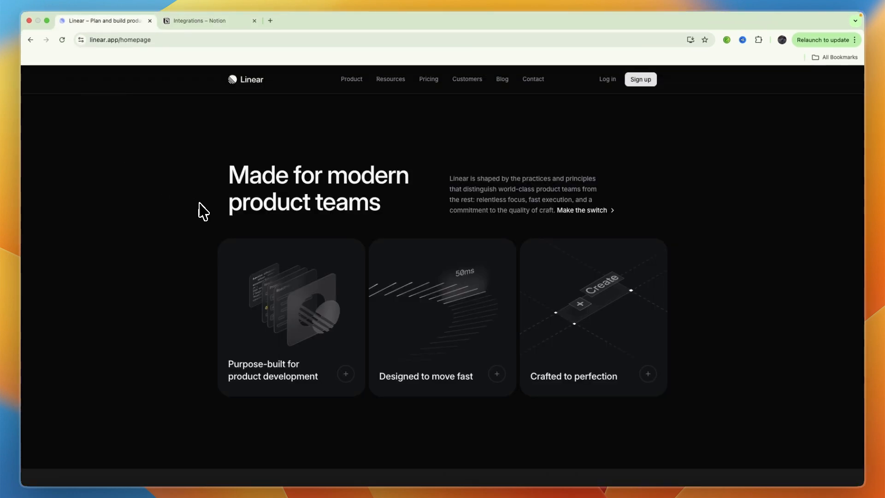
{"action": "scroll", "scroll_direction": "down", "scroll_amount": 3}
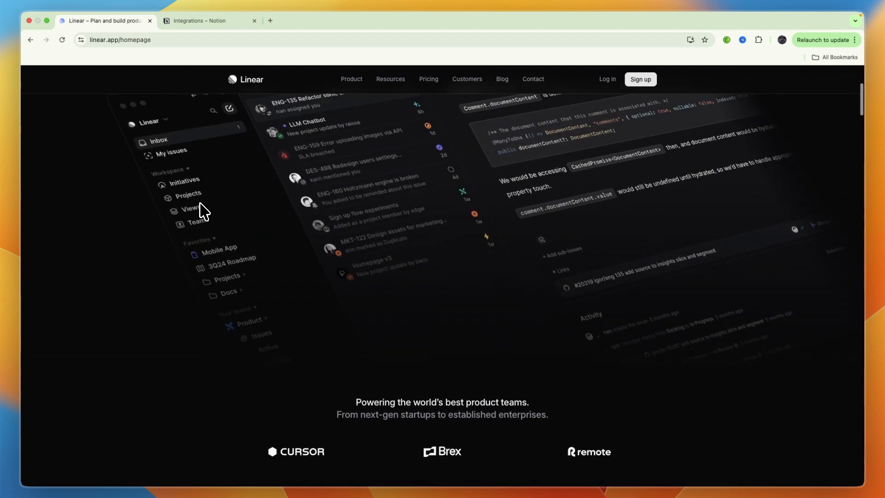
{"action": "scroll", "scroll_direction": "up", "scroll_amount": 3}
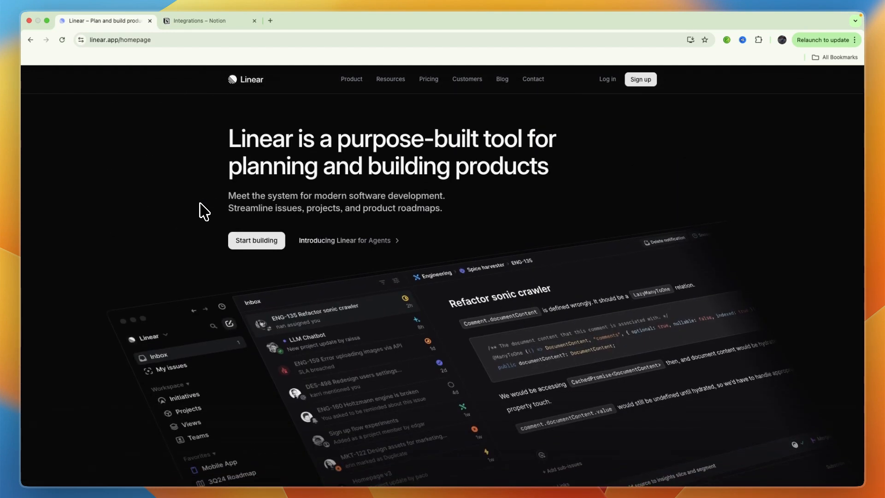
{"action": "left_click", "coordinate": [210, 20]}
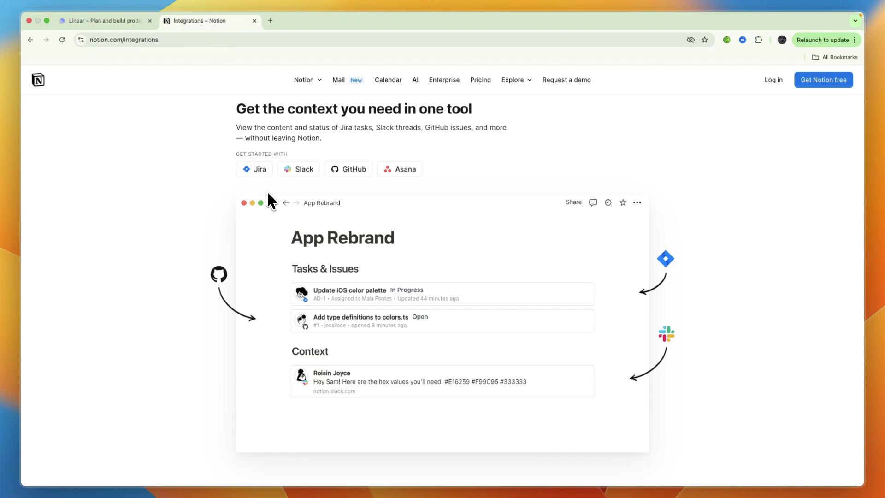
View Notion's monthly pricing: Free €0, Plus €11.50, Business €23.50 per member, down to the AI features.
{"action": "left_click", "coordinate": [479, 80]}
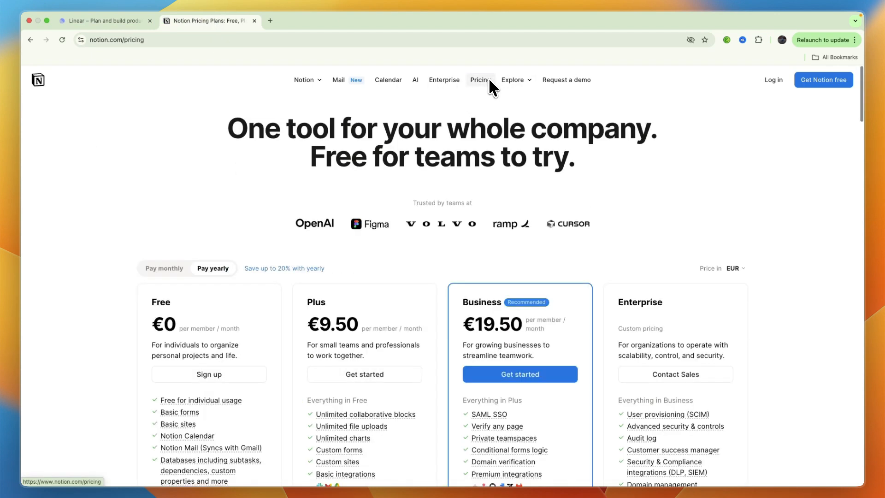
{"action": "scroll", "scroll_direction": "down", "scroll_amount": 3}
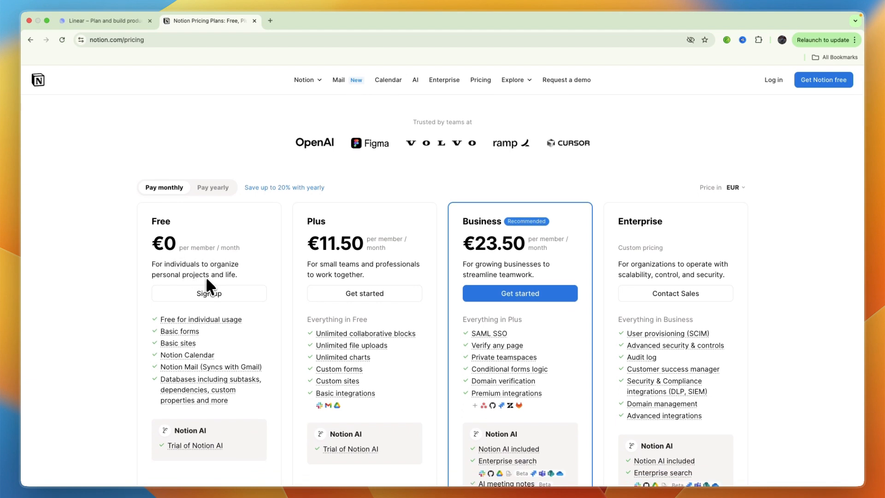
{"action": "mouse_move", "coordinate": [213, 273]}
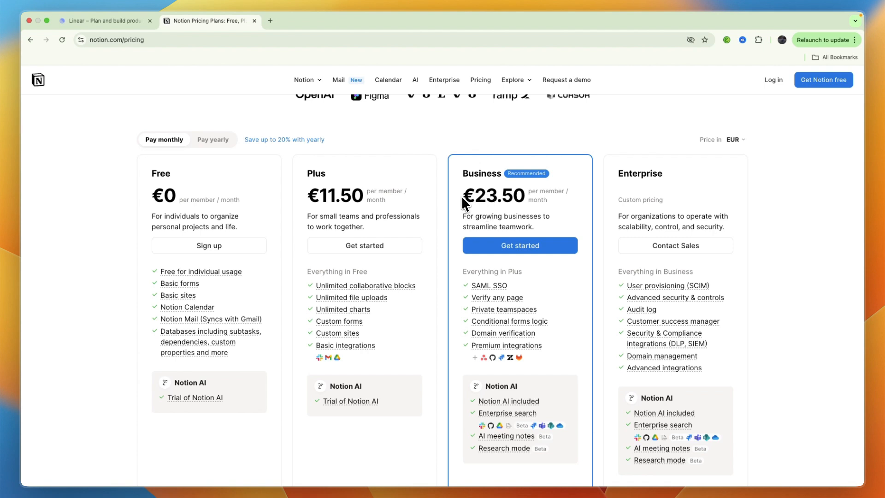
{"action": "mouse_move", "coordinate": [537, 213]}
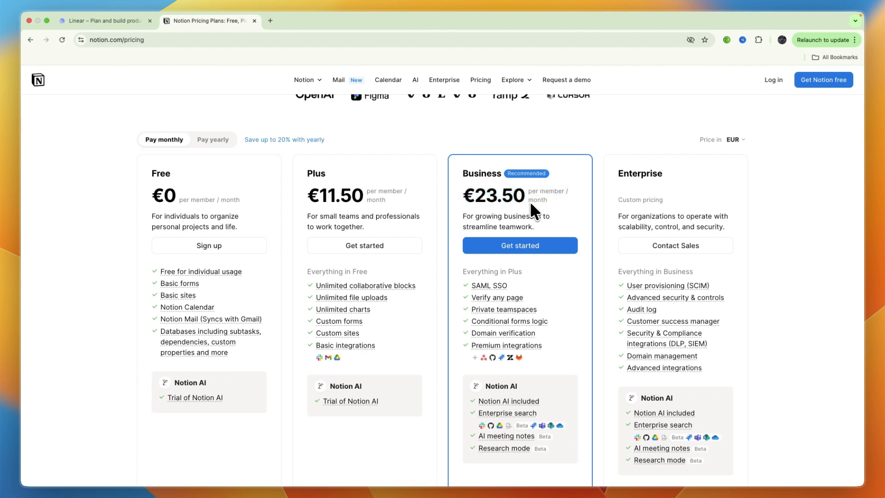
{"action": "scroll", "scroll_direction": "down", "scroll_amount": 3}
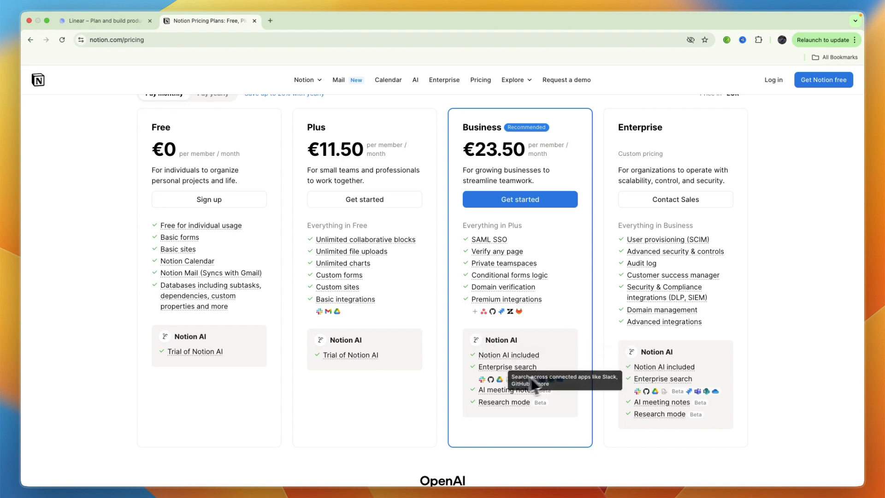
{"action": "mouse_move", "coordinate": [511, 402]}
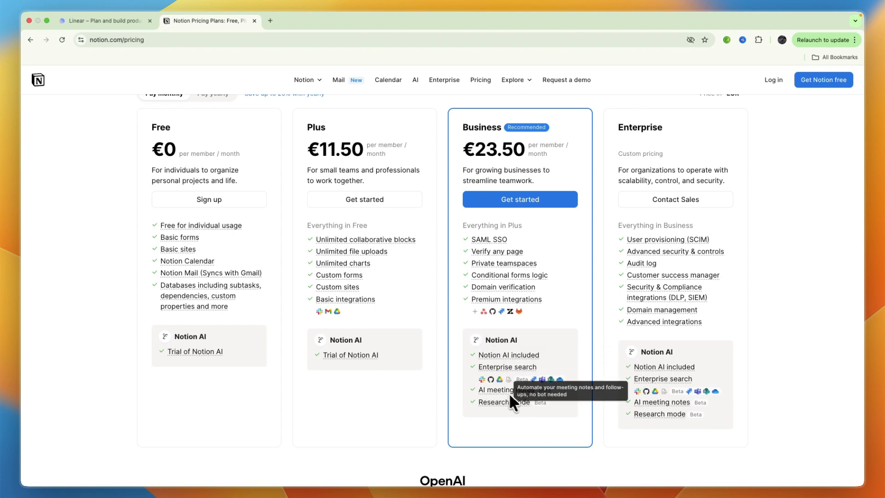
{"action": "mouse_move", "coordinate": [516, 424]}
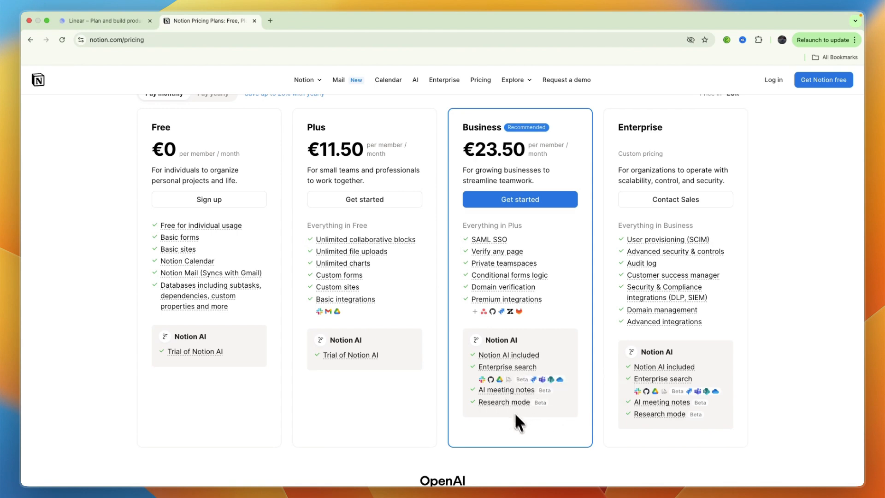
View Linear's pricing with yearly billing off: Basic US$10 and Business US$16 per user per month.
{"action": "left_click", "coordinate": [105, 21]}
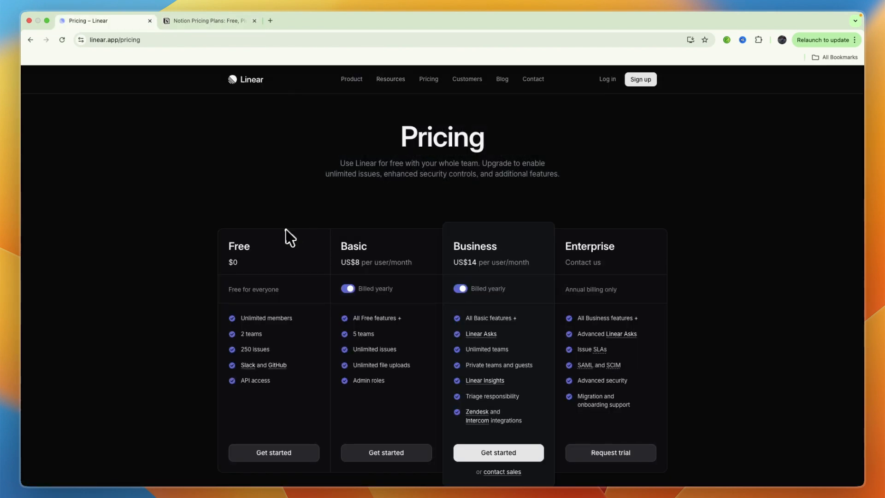
{"action": "scroll", "scroll_direction": "down", "scroll_amount": 3}
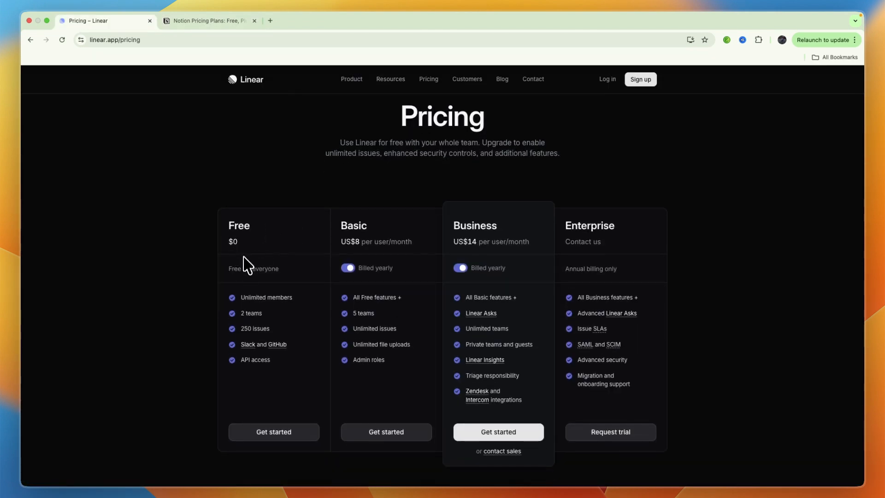
{"action": "mouse_move", "coordinate": [280, 285]}
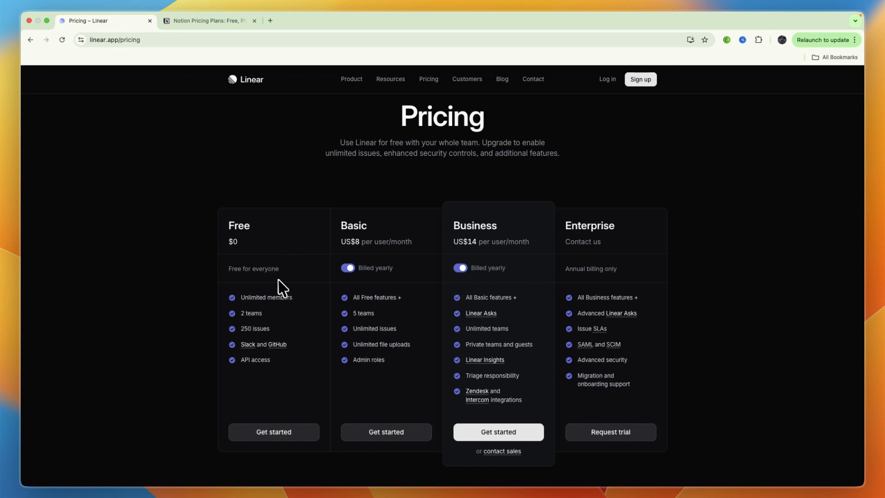
{"action": "mouse_move", "coordinate": [263, 328]}
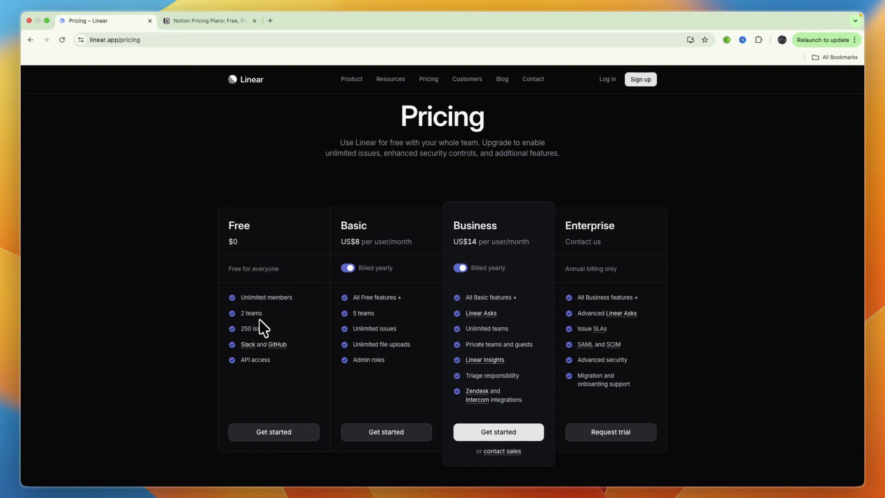
{"action": "left_click", "coordinate": [347, 268]}
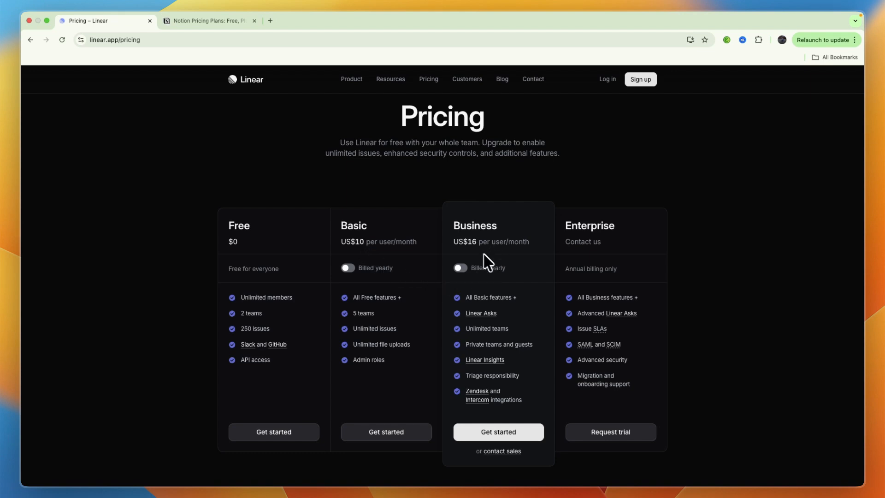
{"action": "scroll", "scroll_direction": "down", "scroll_amount": 3}
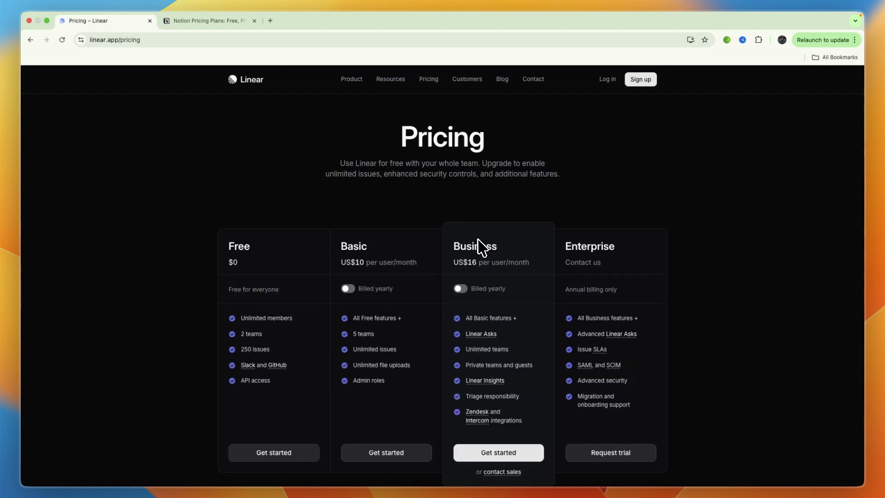
{"action": "scroll", "scroll_direction": "down", "scroll_amount": 3}
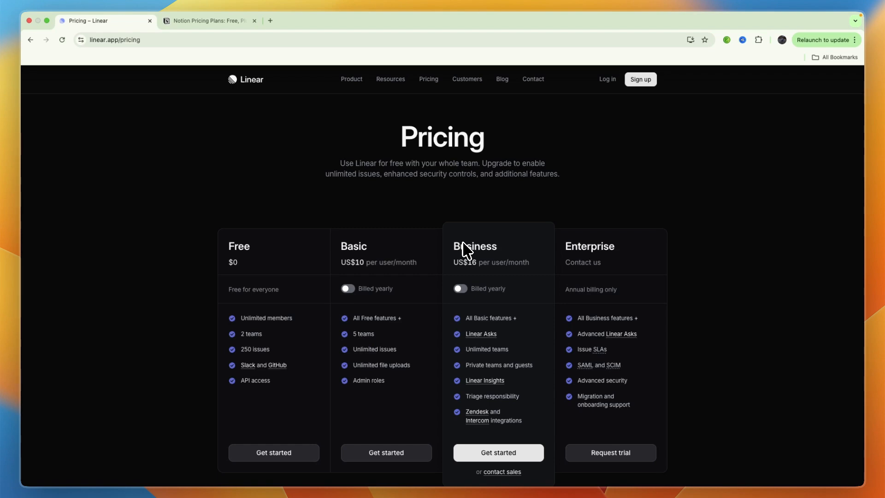
Return to the Notion tab and go from pricing to the product page 'The AI workspace that works for you.'.
{"action": "left_click", "coordinate": [209, 21]}
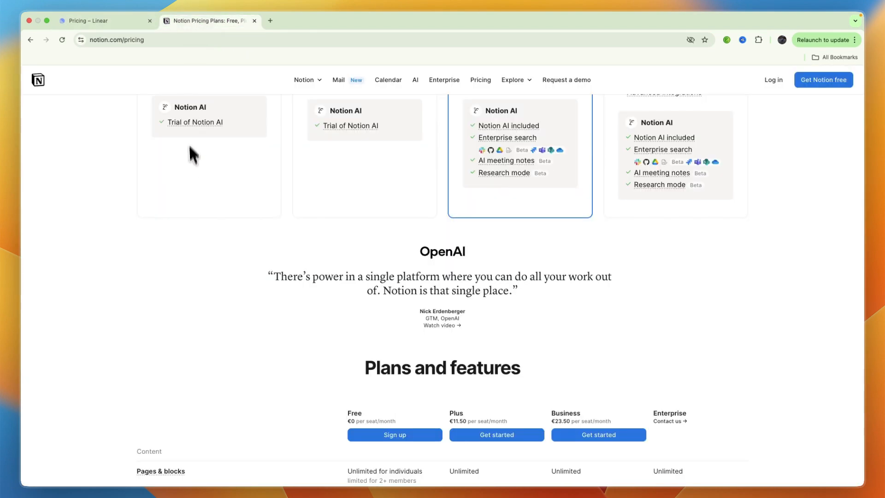
{"action": "scroll", "scroll_direction": "up", "scroll_amount": 3}
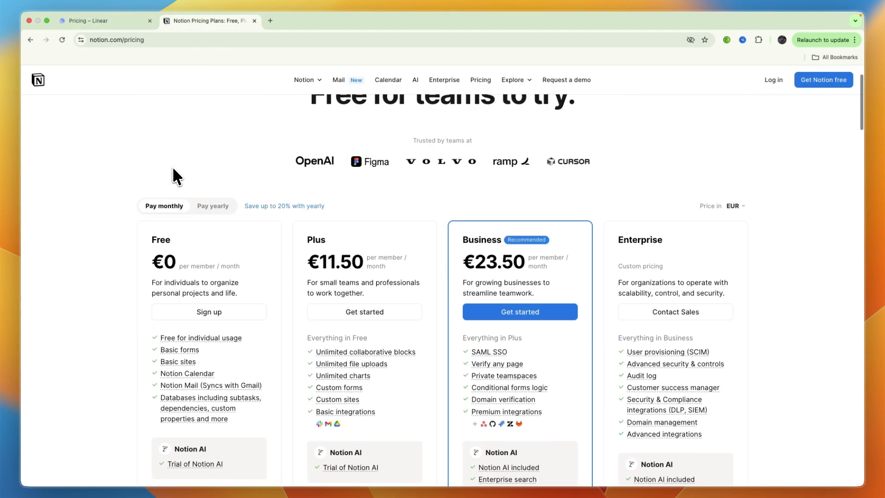
{"action": "scroll", "scroll_direction": "up", "scroll_amount": 3}
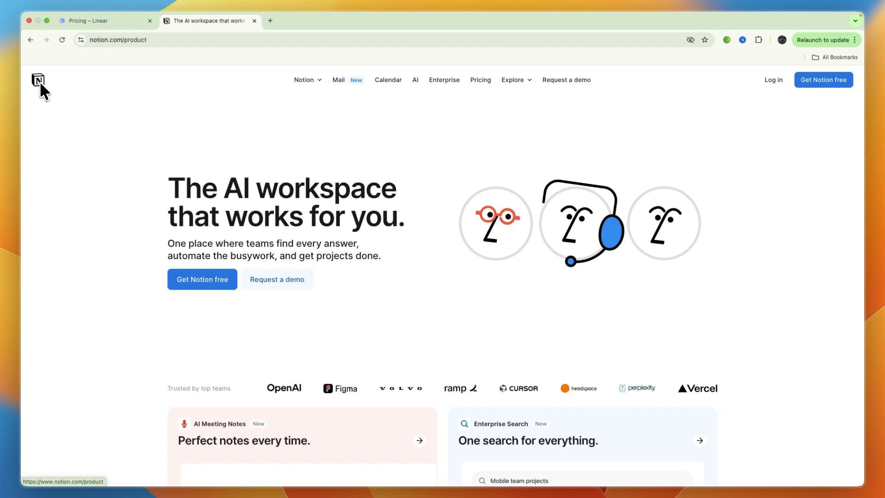
{"action": "mouse_move", "coordinate": [220, 126]}
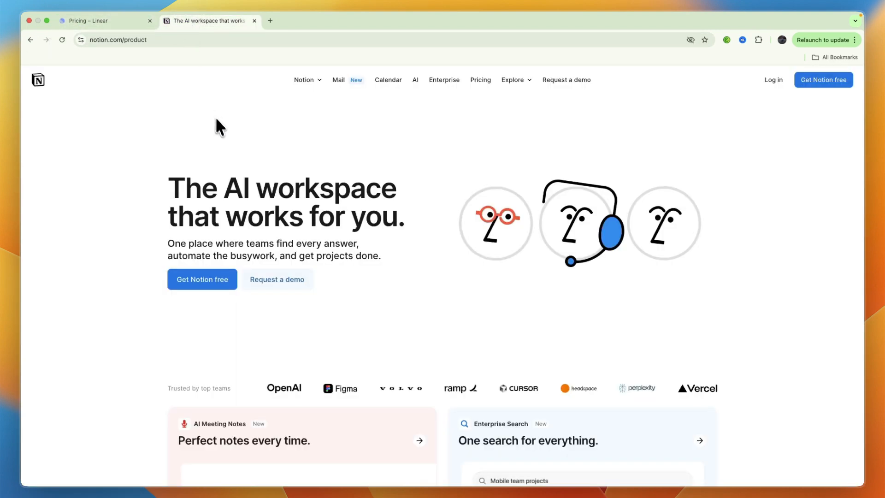
{"action": "mouse_move", "coordinate": [222, 133]}
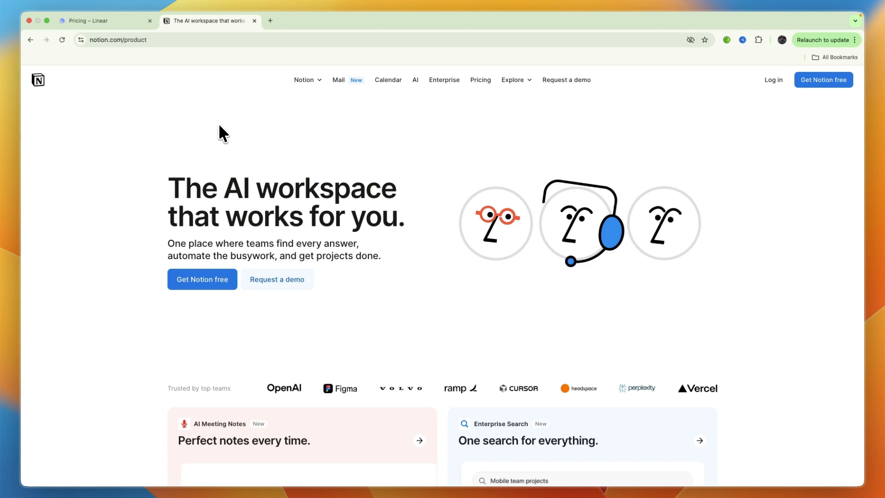
{"action": "mouse_move", "coordinate": [219, 129]}
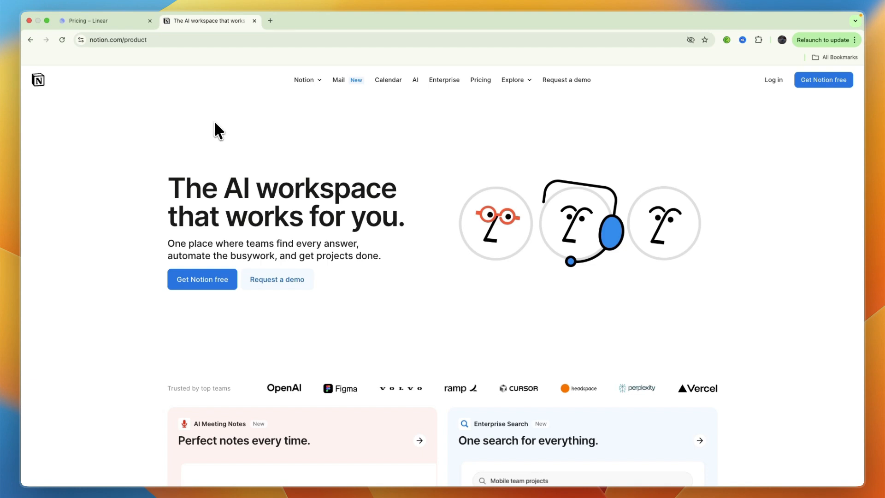